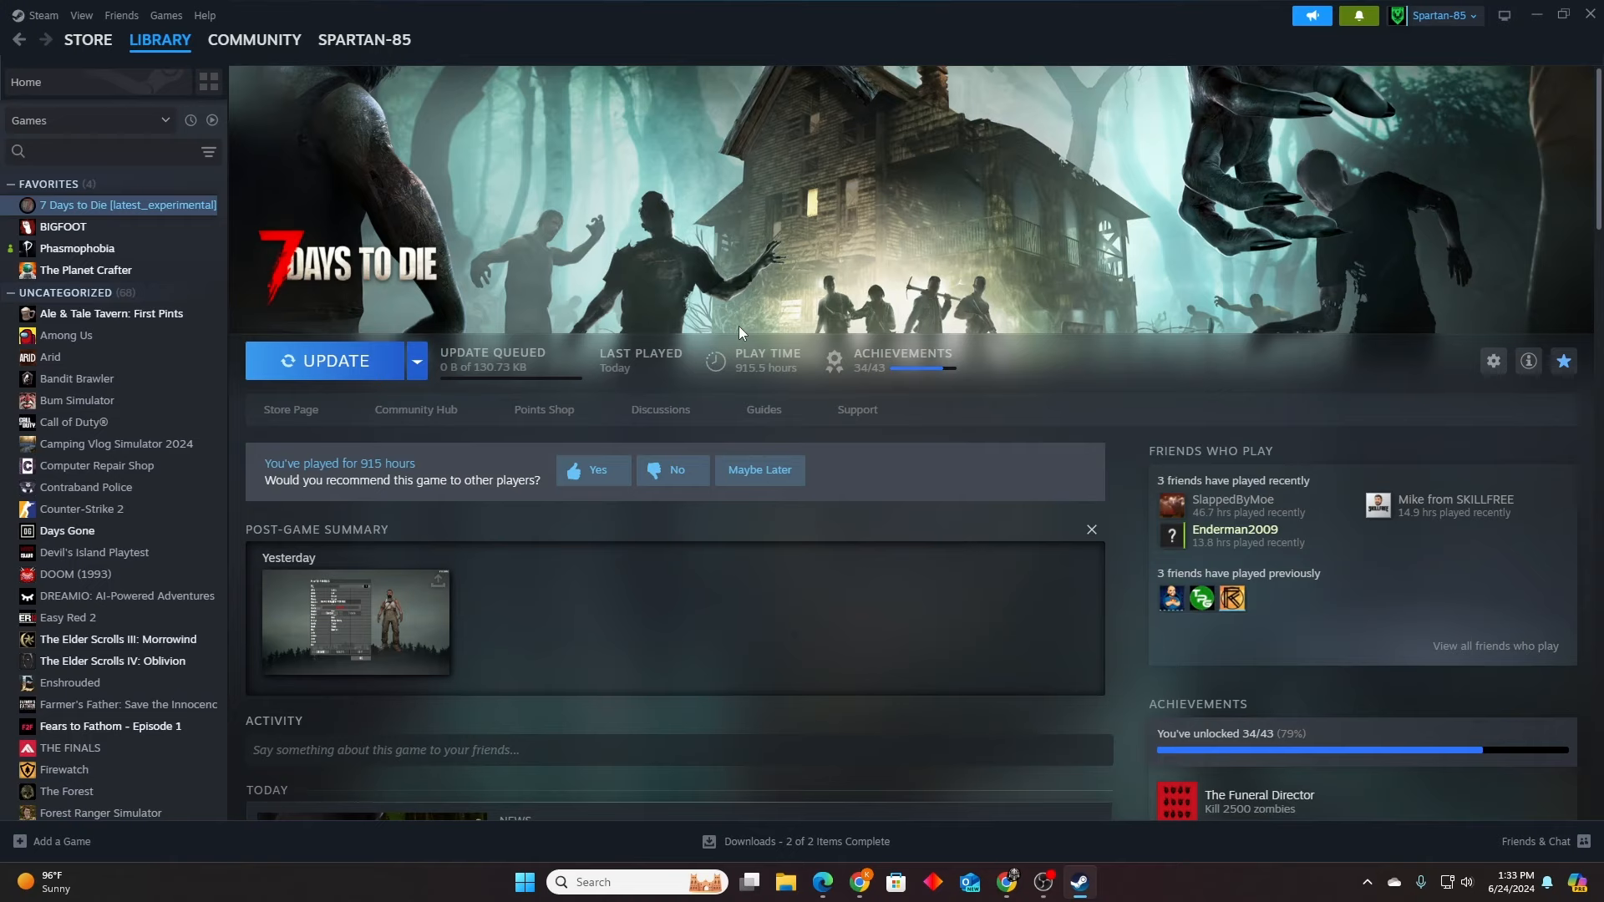
Show the Betas section of 7 Days to Die's Properties, currently on latest_experimental.
{"action": "left_click", "coordinate": [97, 152]}
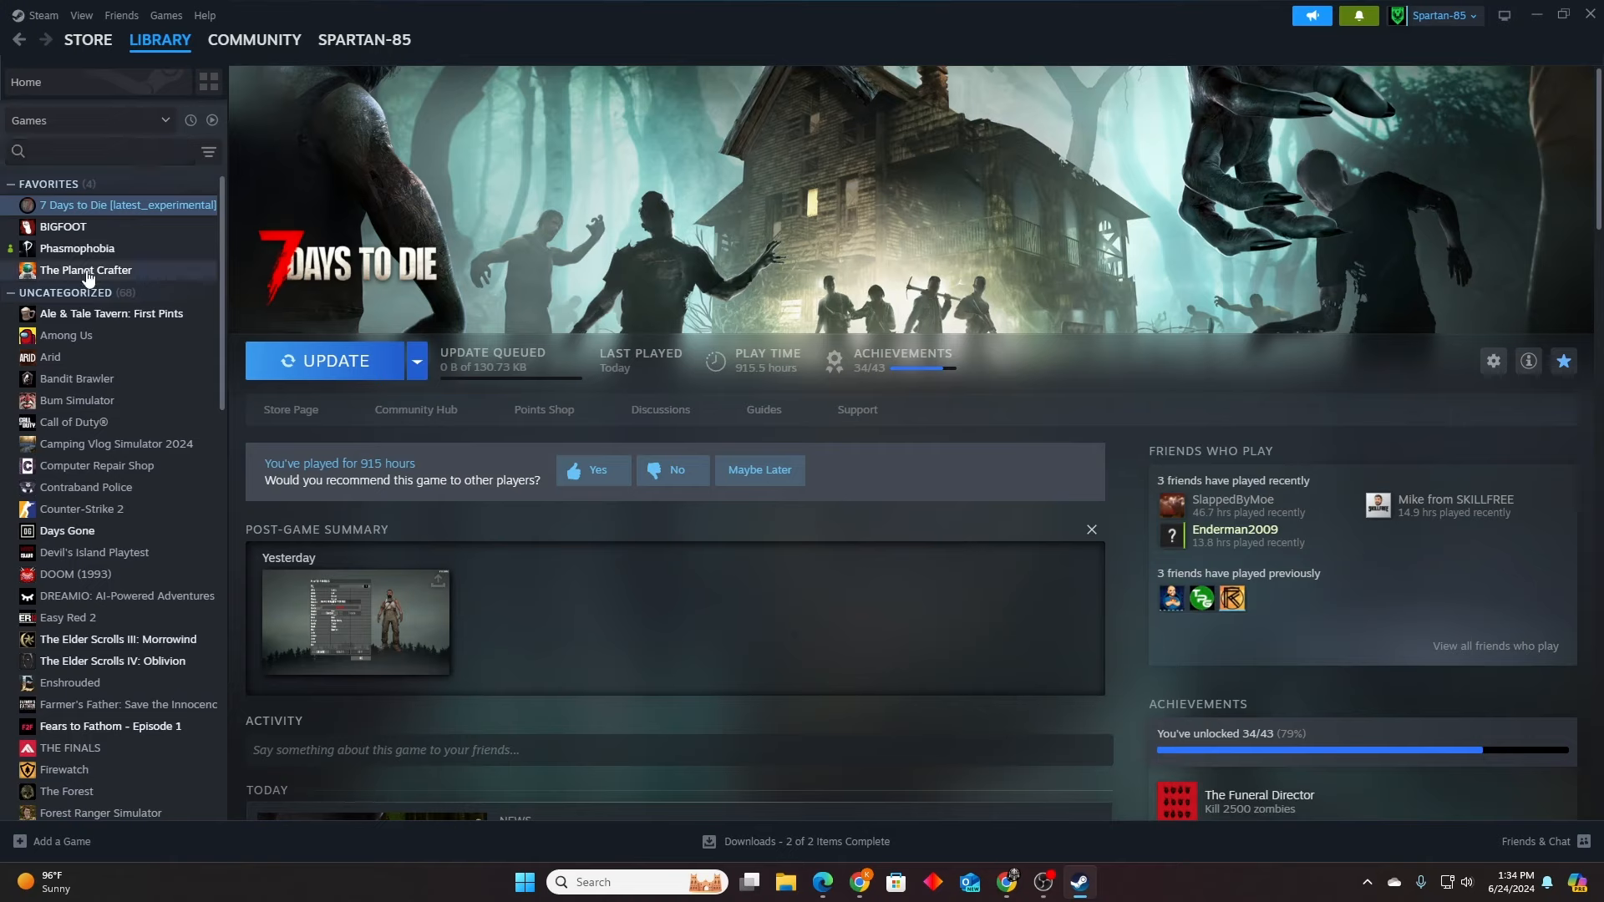
{"action": "mouse_move", "coordinate": [90, 228]}
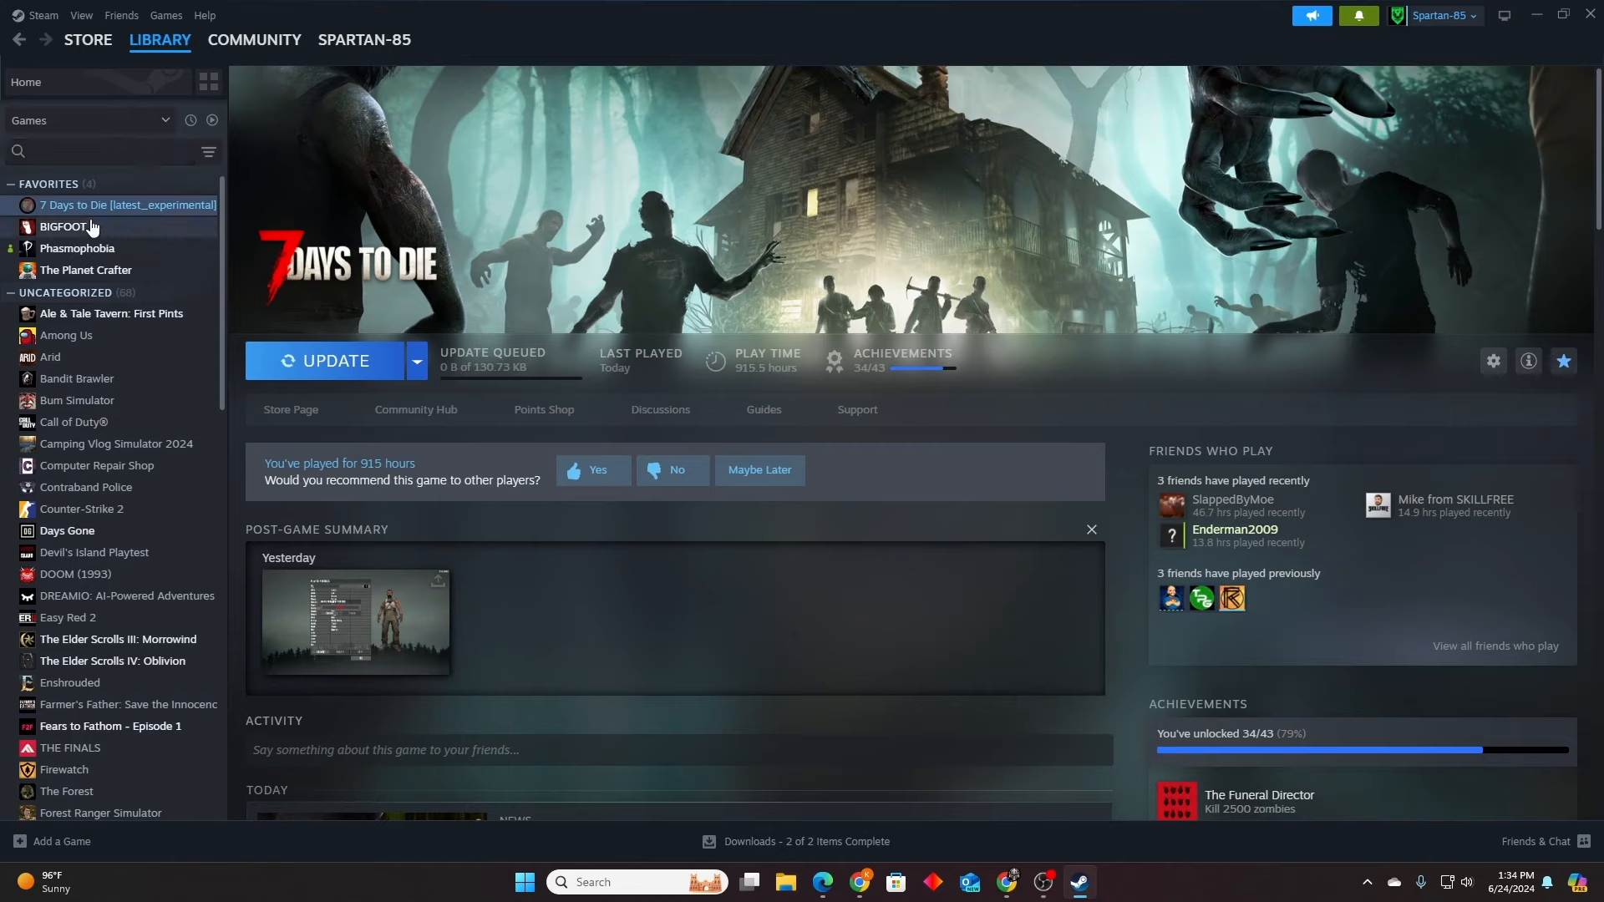
{"action": "mouse_move", "coordinate": [99, 215]}
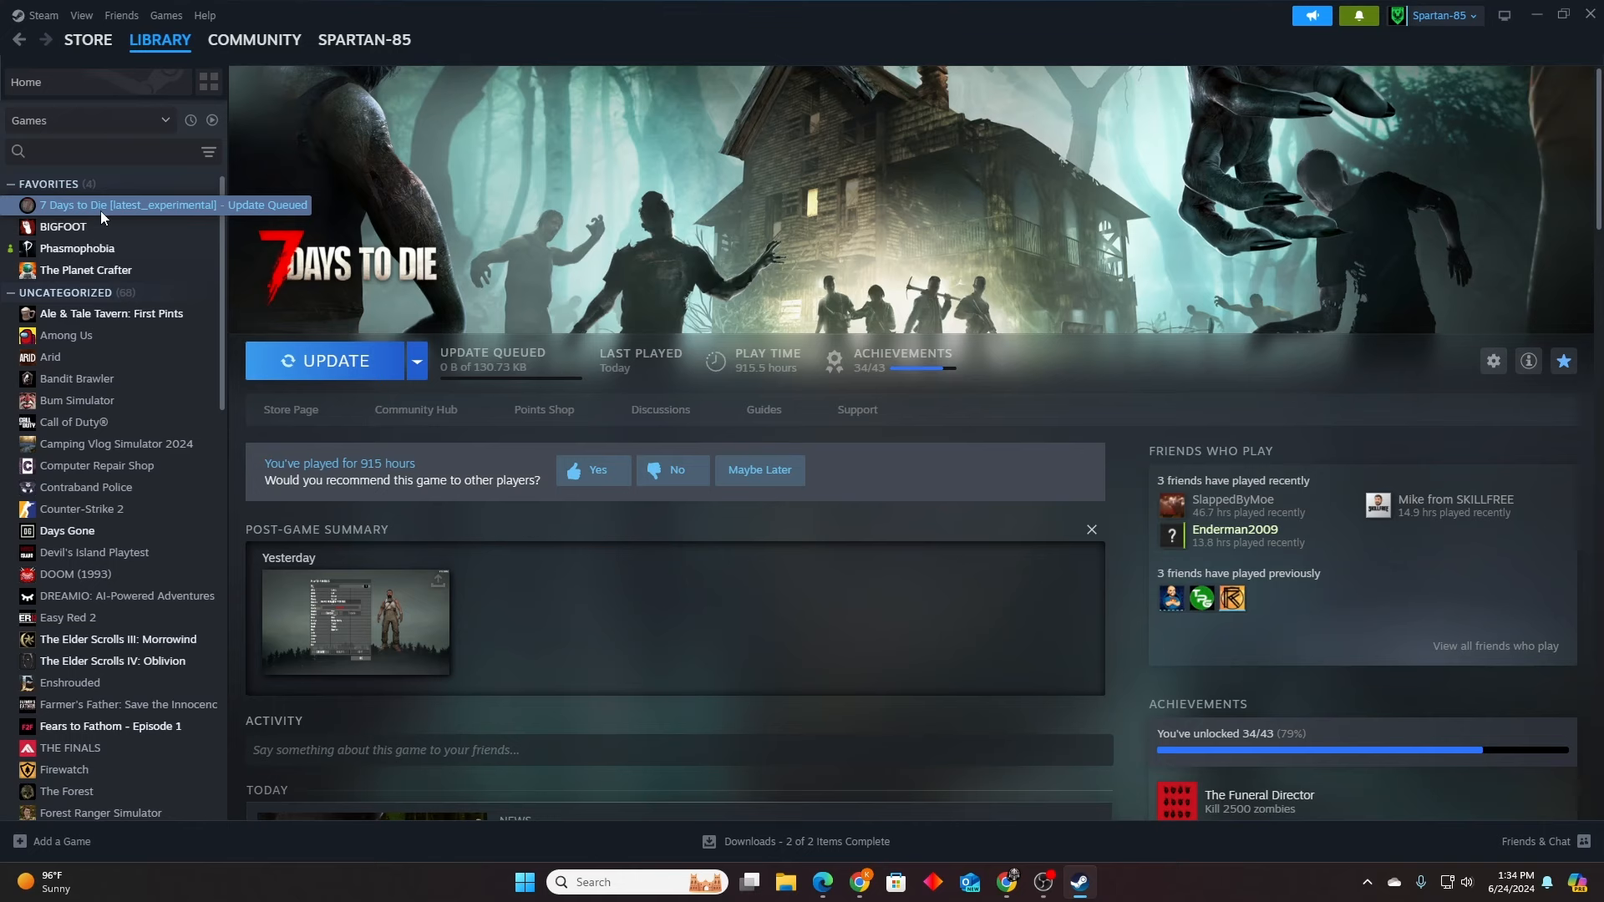
{"action": "right_click", "coordinate": [122, 204]}
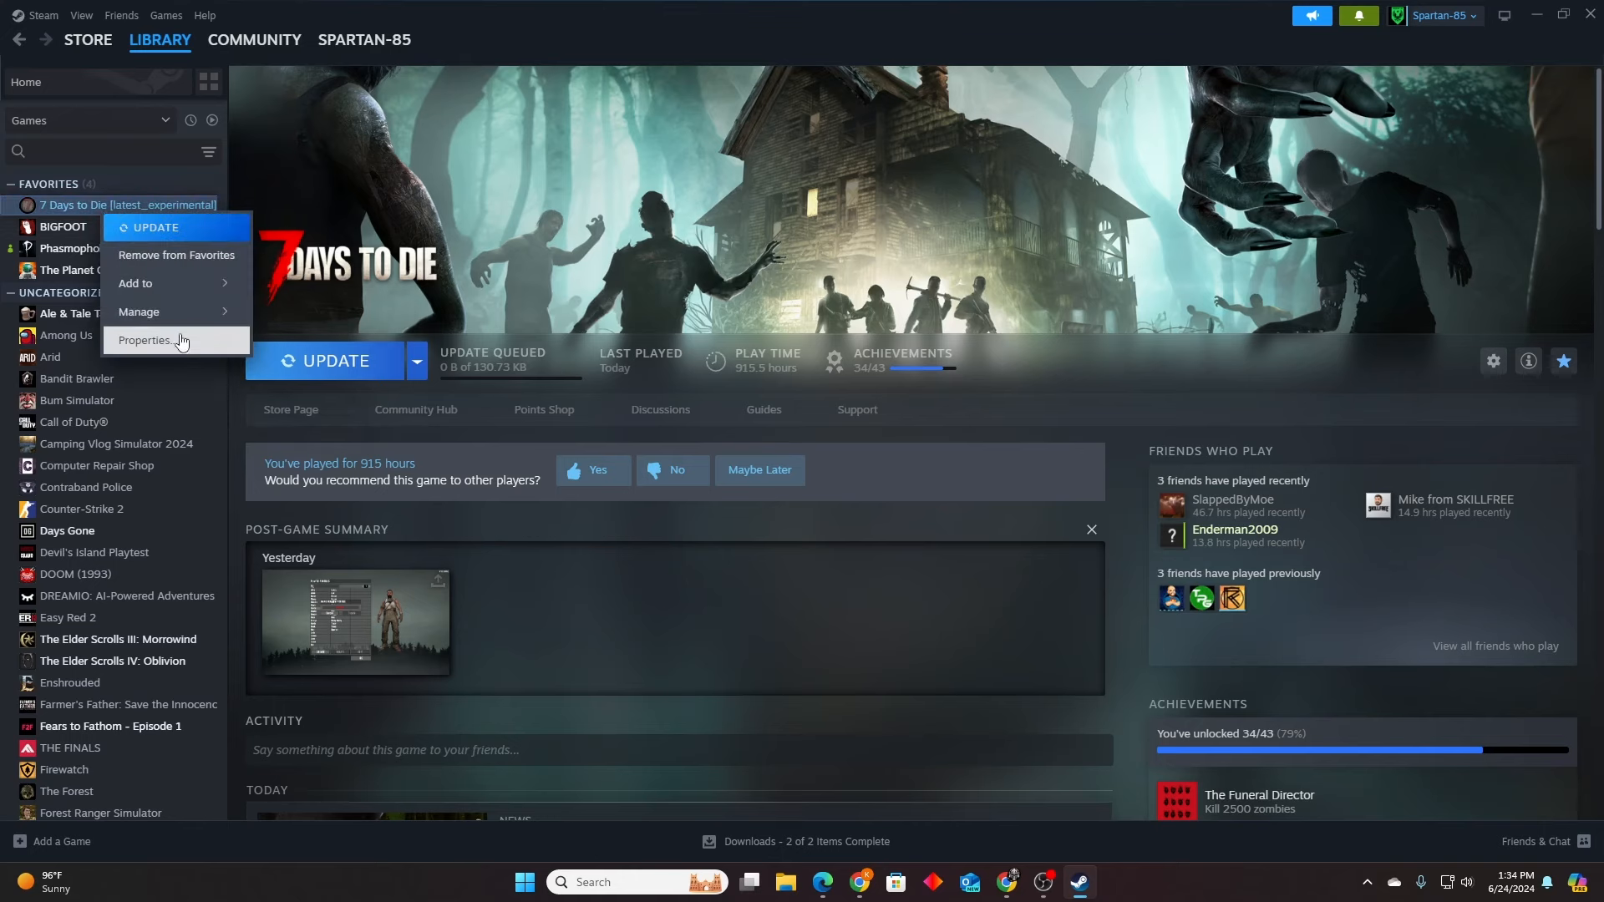
{"action": "left_click", "coordinate": [149, 341]}
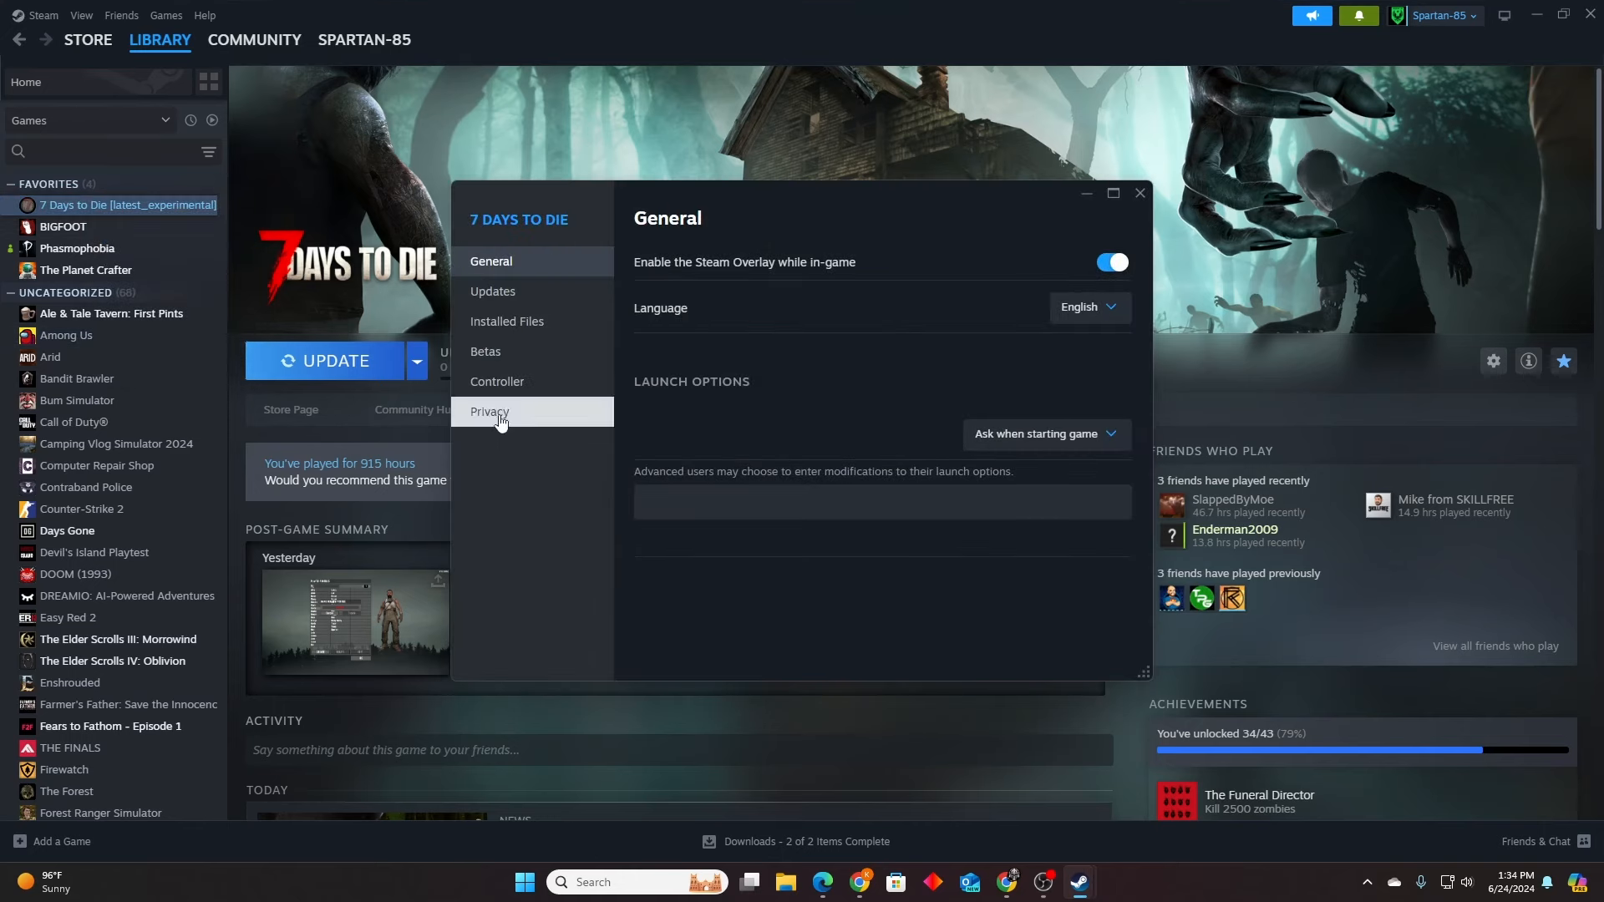
{"action": "left_click", "coordinate": [485, 351]}
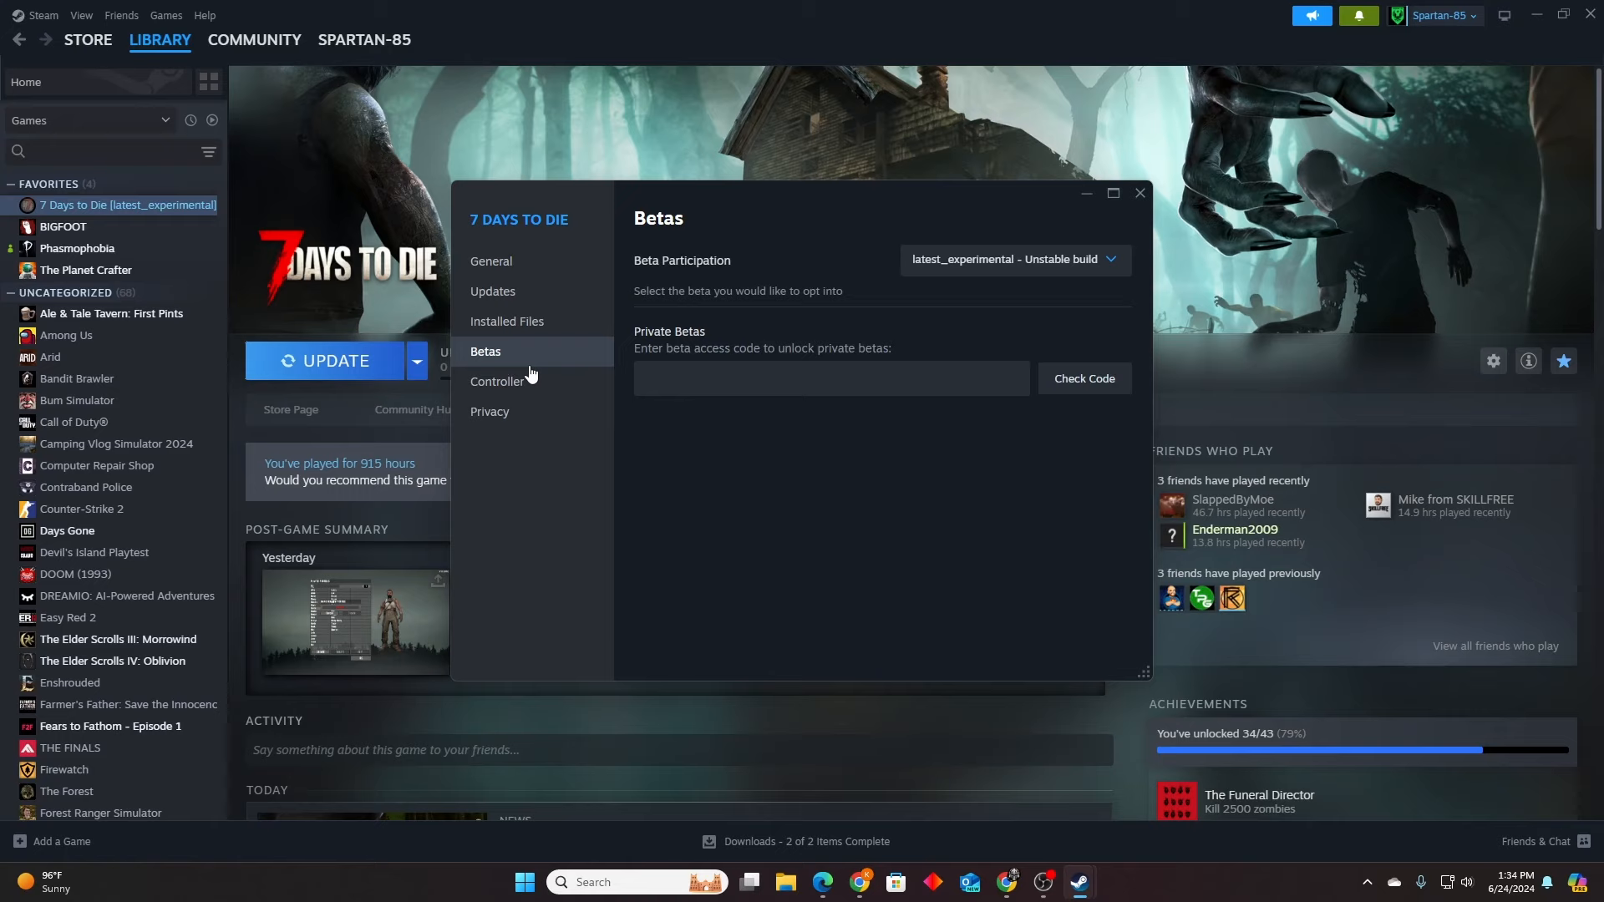
Expand Beta Participation and browse from None and latest_experimental down to Alpha 8.8.
{"action": "left_click", "coordinate": [1013, 259]}
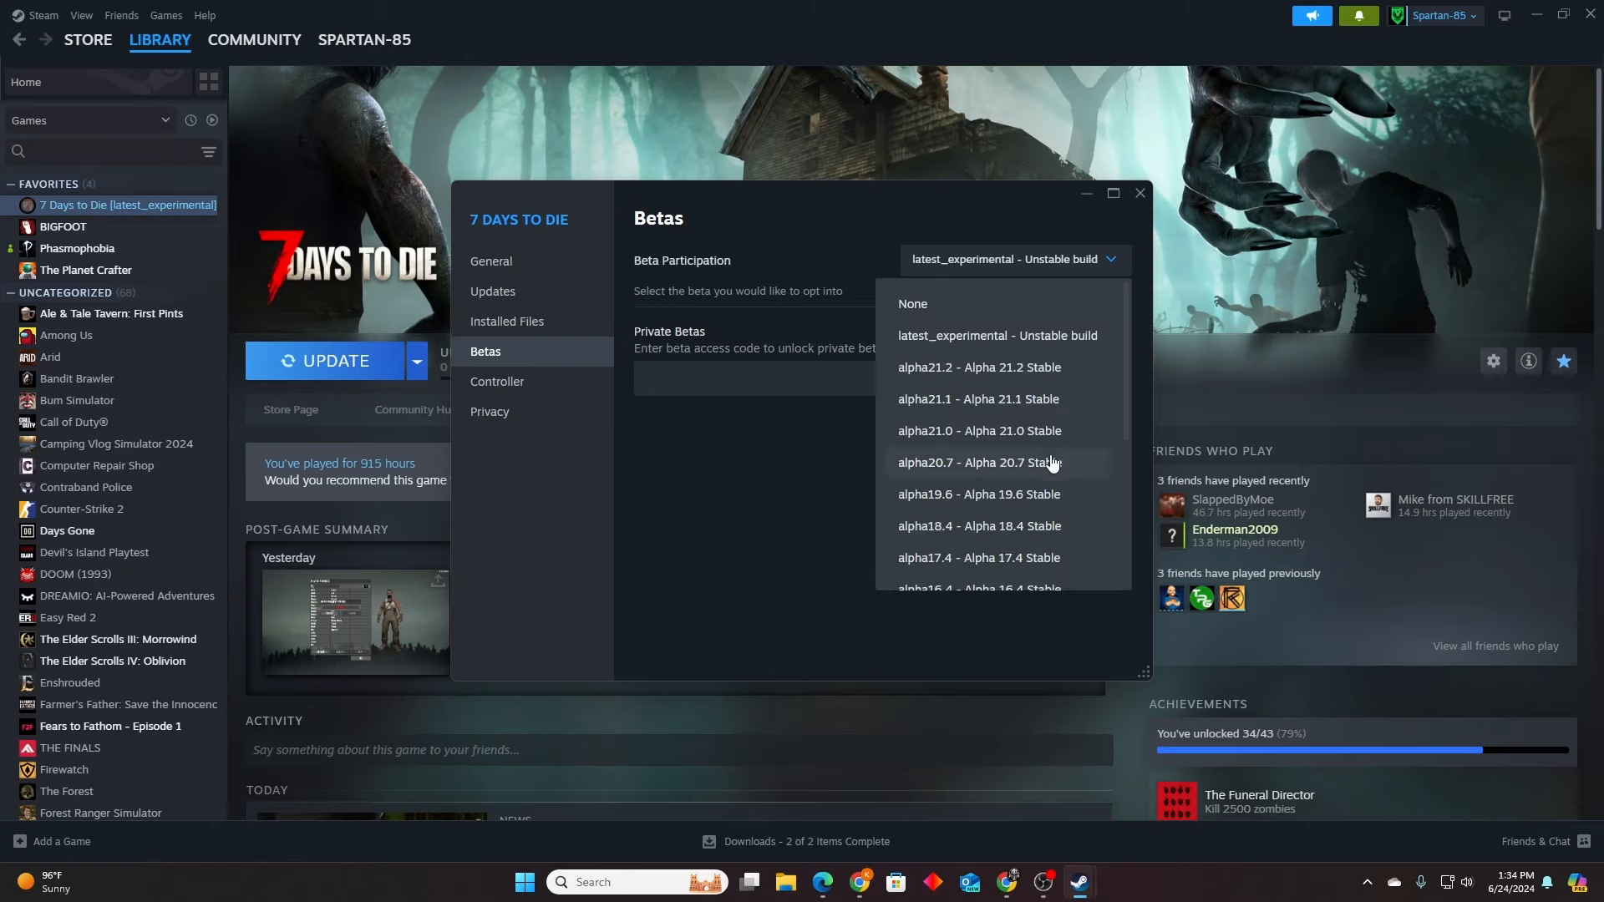
{"action": "scroll", "scroll_direction": "down", "scroll_amount": 3}
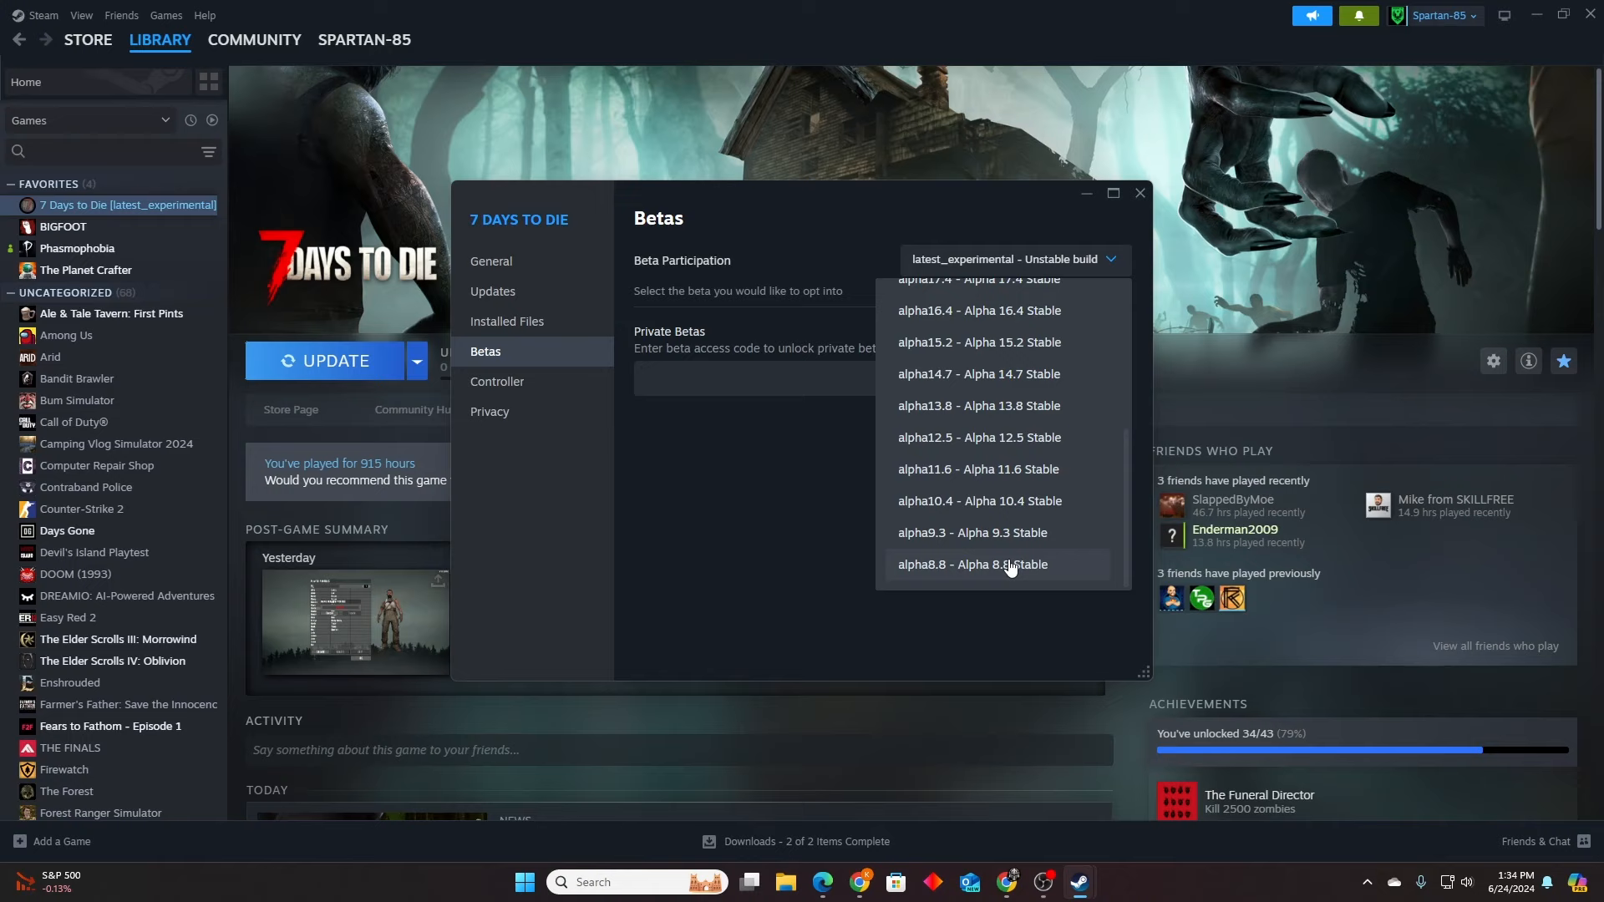
{"action": "scroll", "scroll_direction": "up", "scroll_amount": 3}
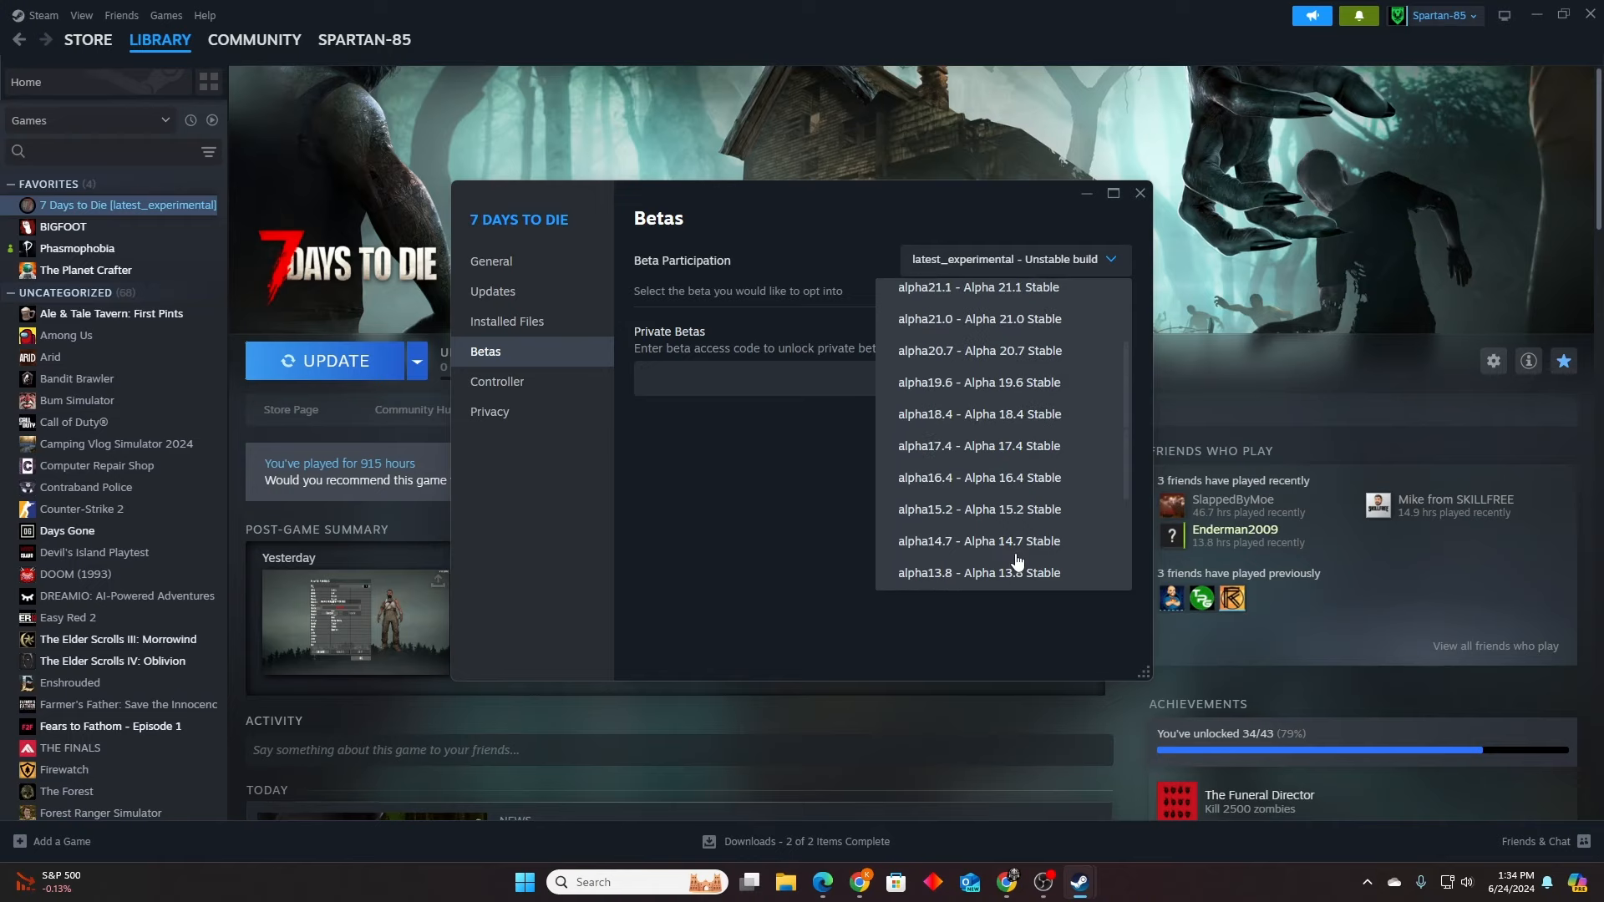
{"action": "mouse_move", "coordinate": [1012, 449]}
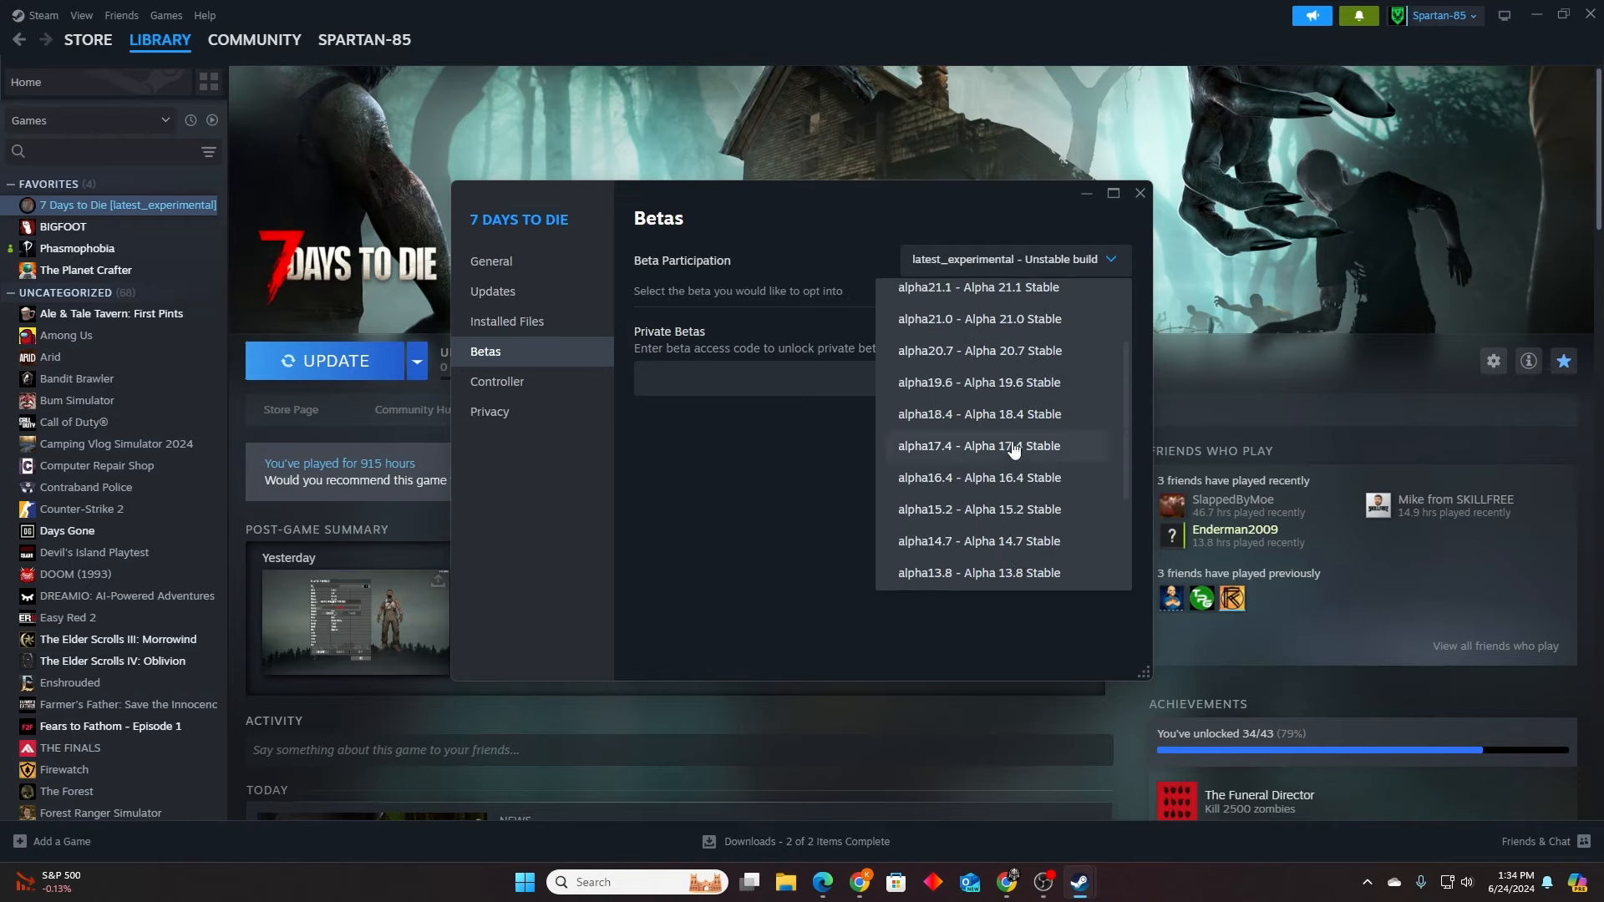
{"action": "scroll", "scroll_direction": "down", "scroll_amount": 3}
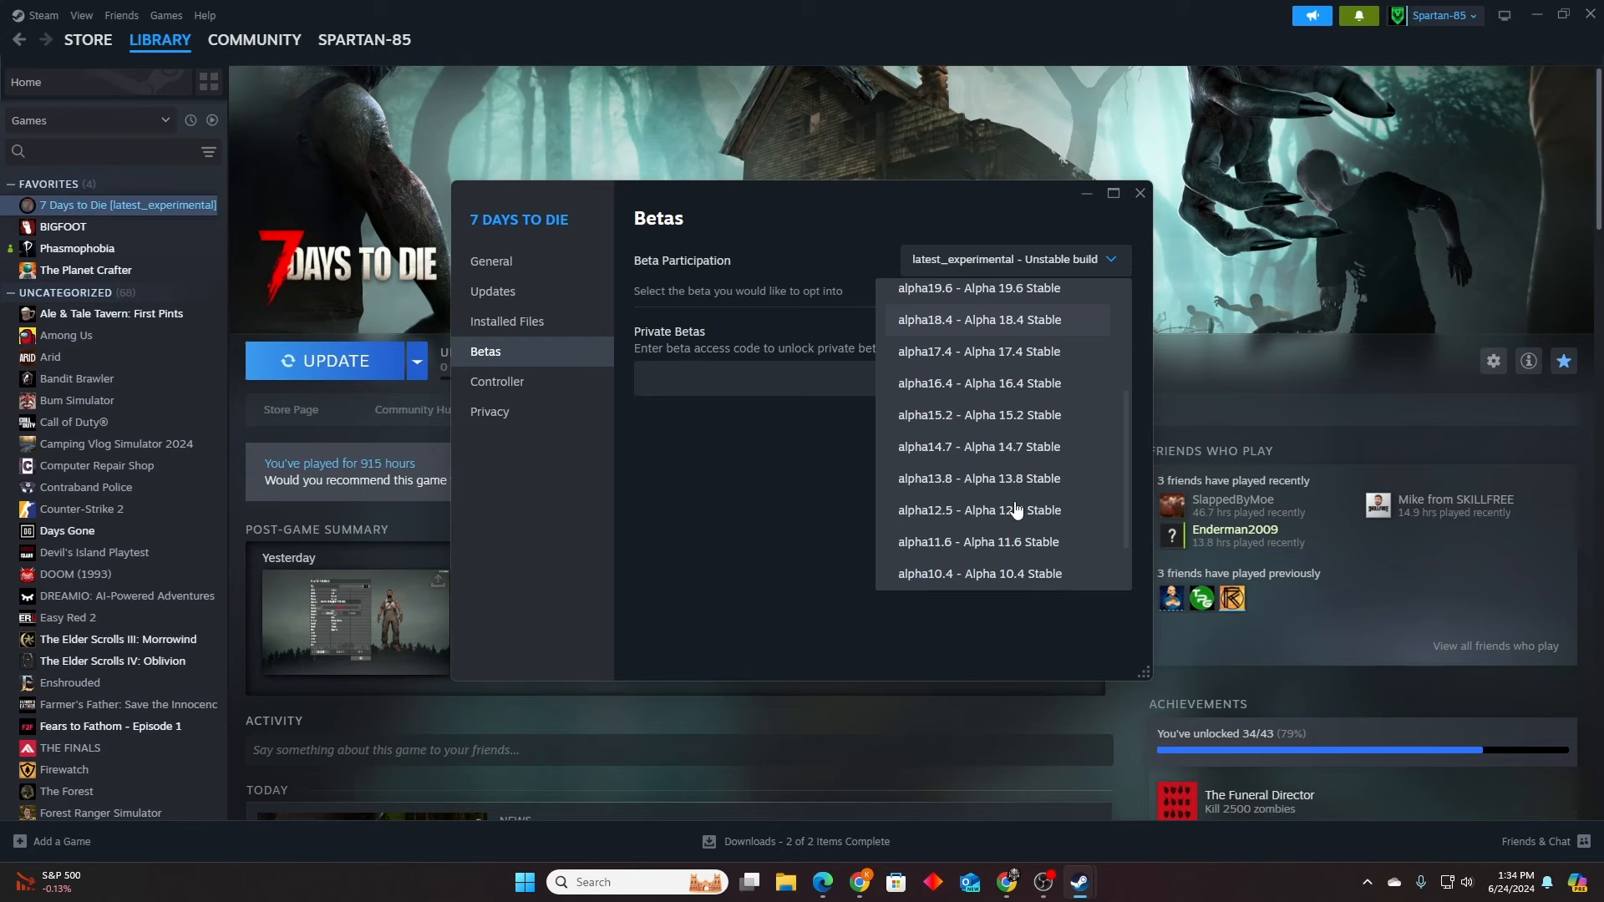
{"action": "scroll", "scroll_direction": "down", "scroll_amount": 3}
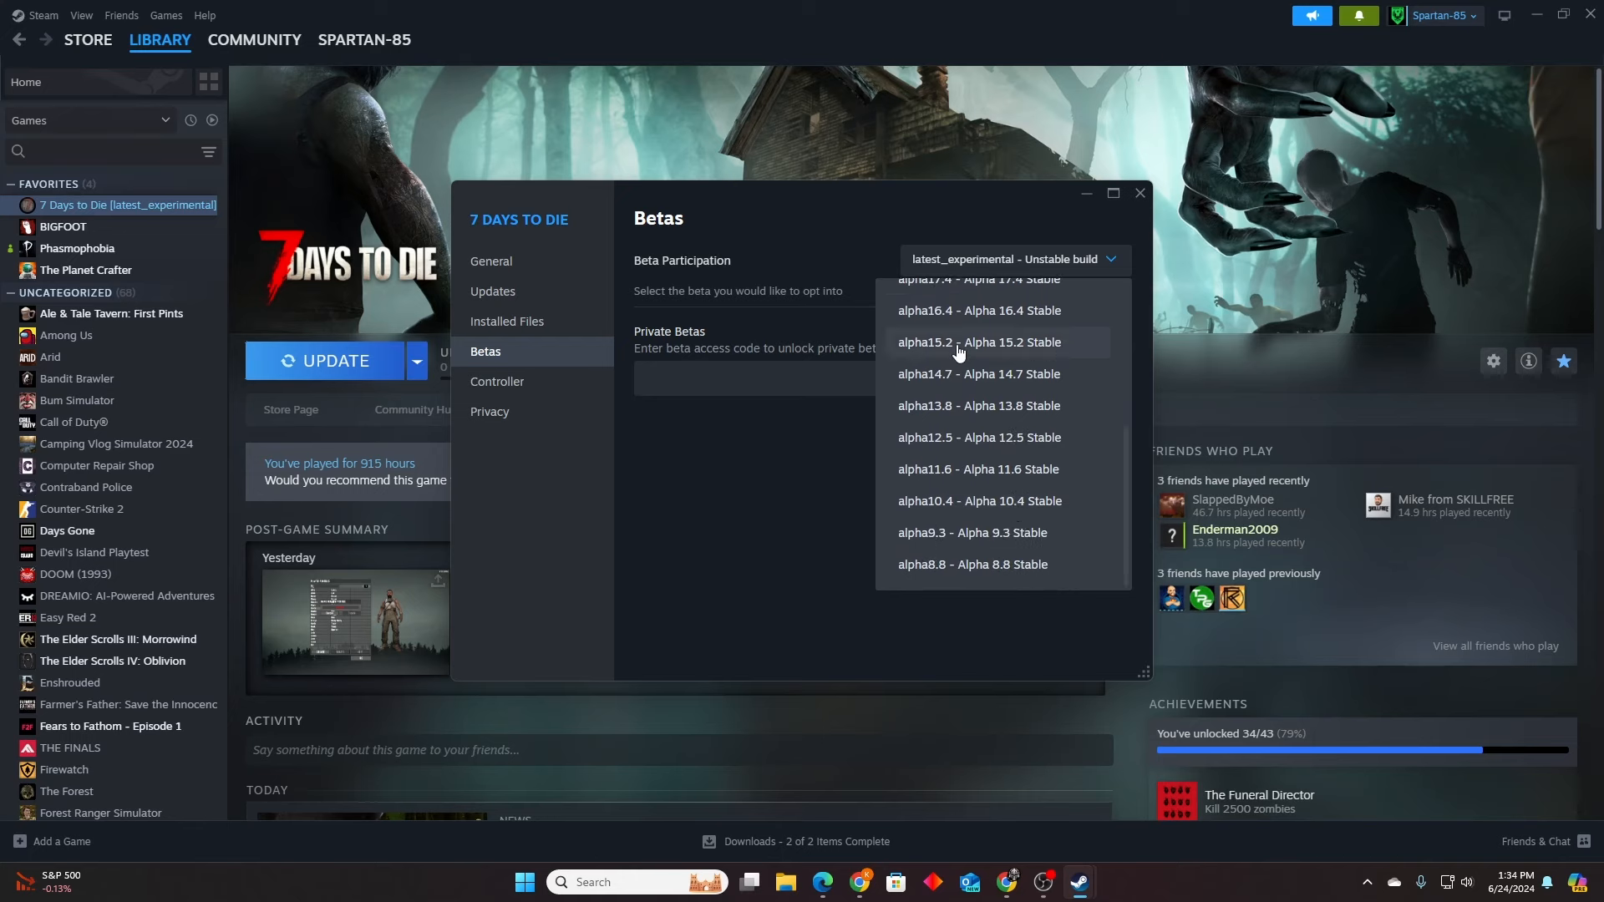
{"action": "scroll", "scroll_direction": "up", "scroll_amount": 3}
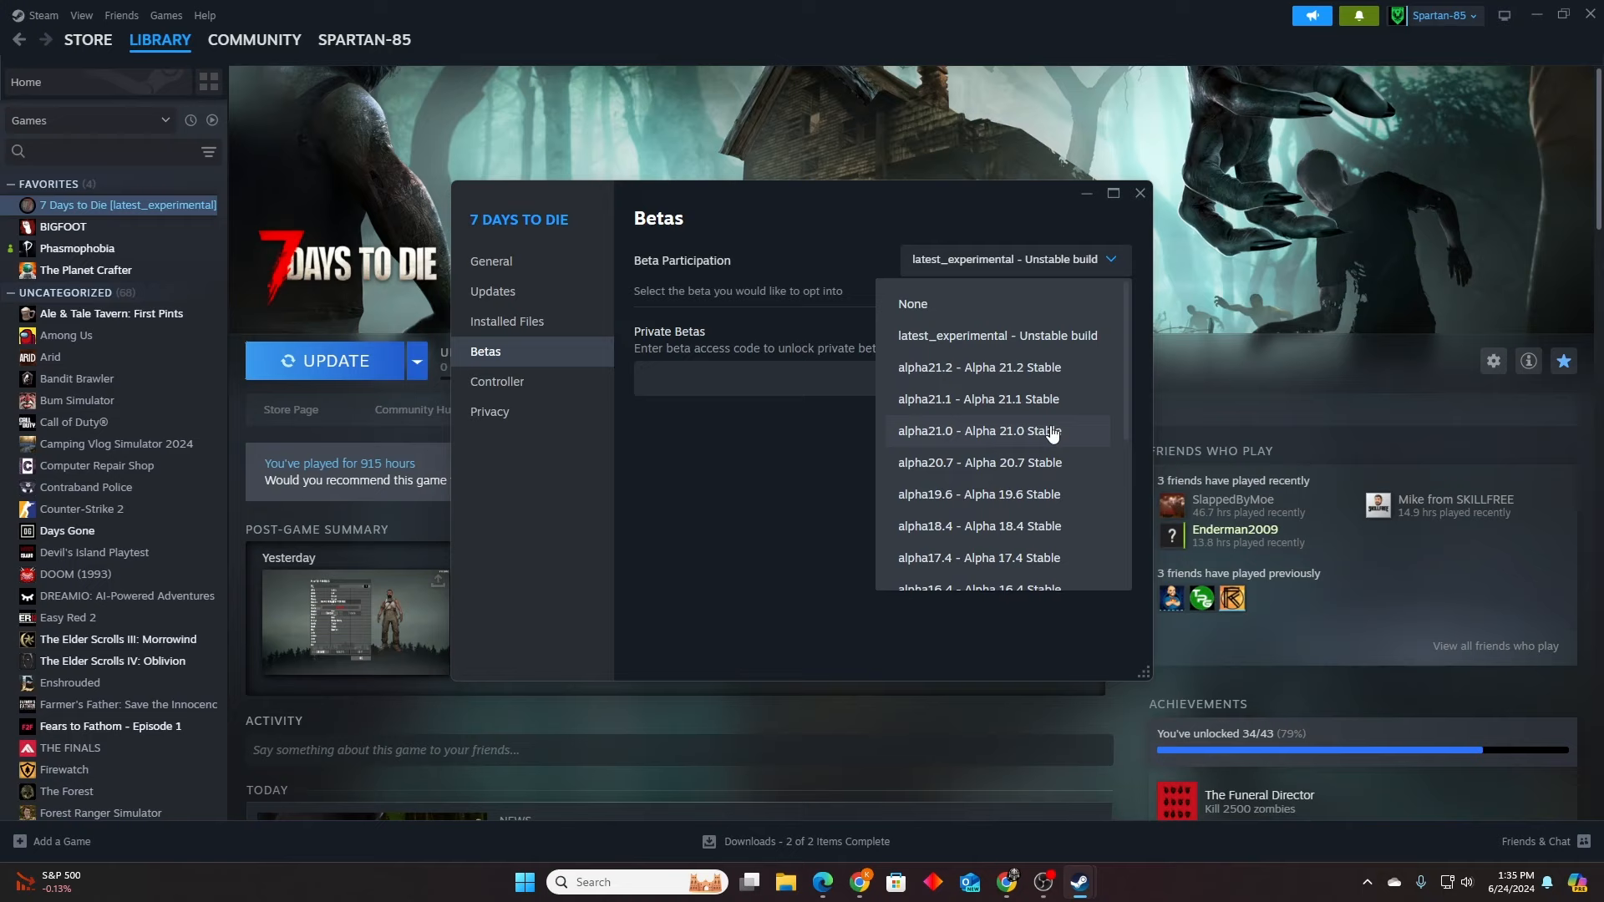
{"action": "mouse_move", "coordinate": [1043, 342]}
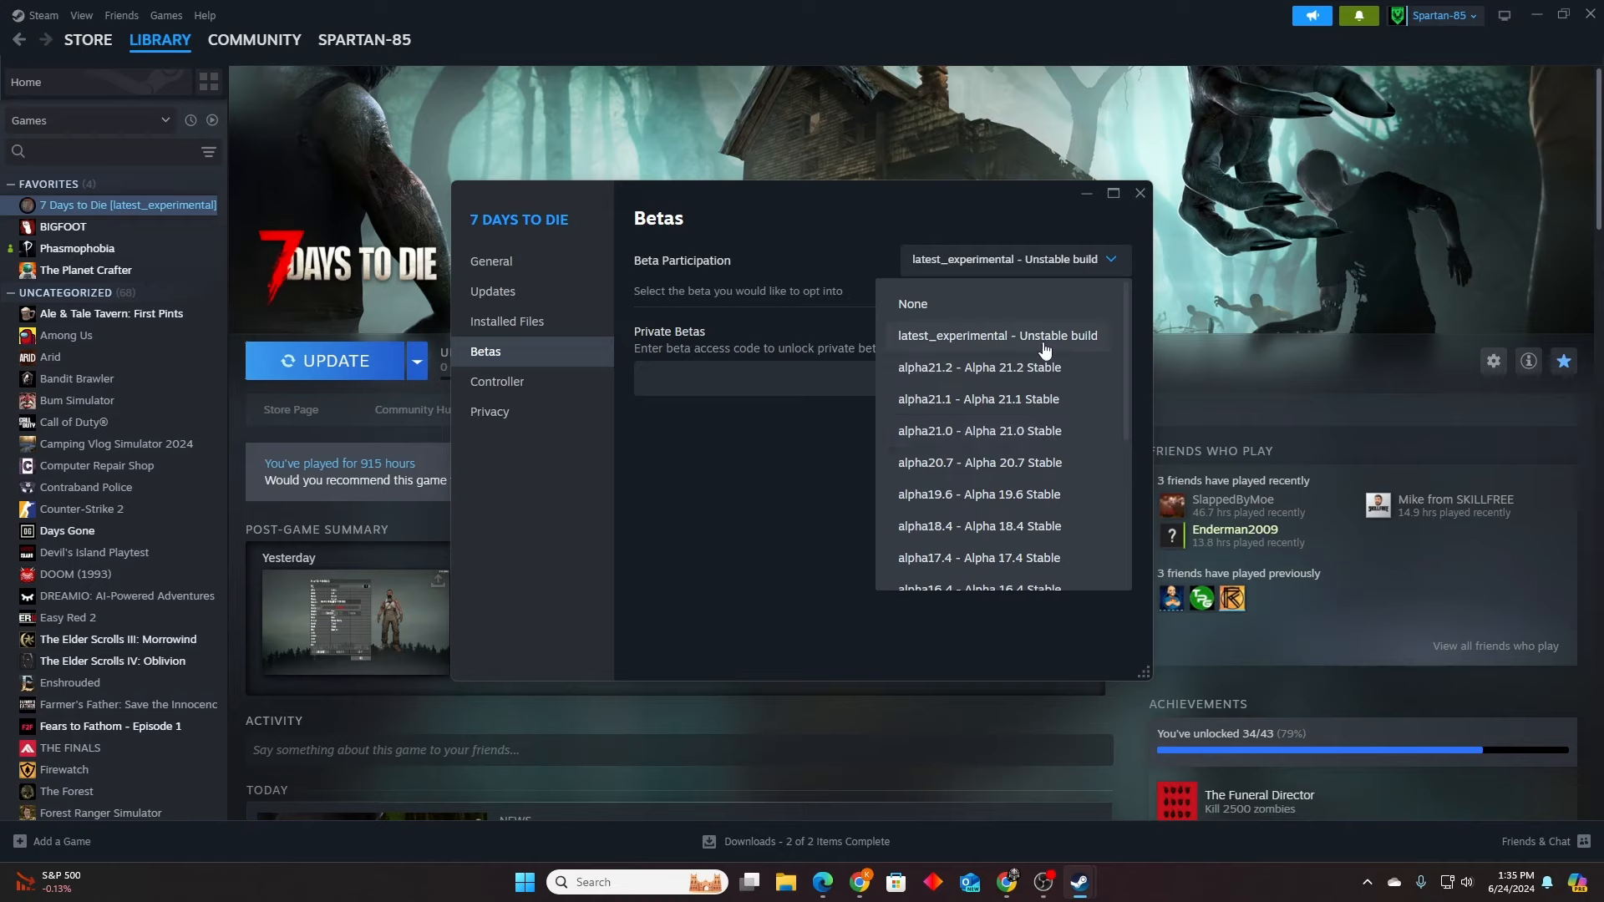
Leave latest_experimental selected and close the Properties window.
{"action": "left_click", "coordinate": [996, 336]}
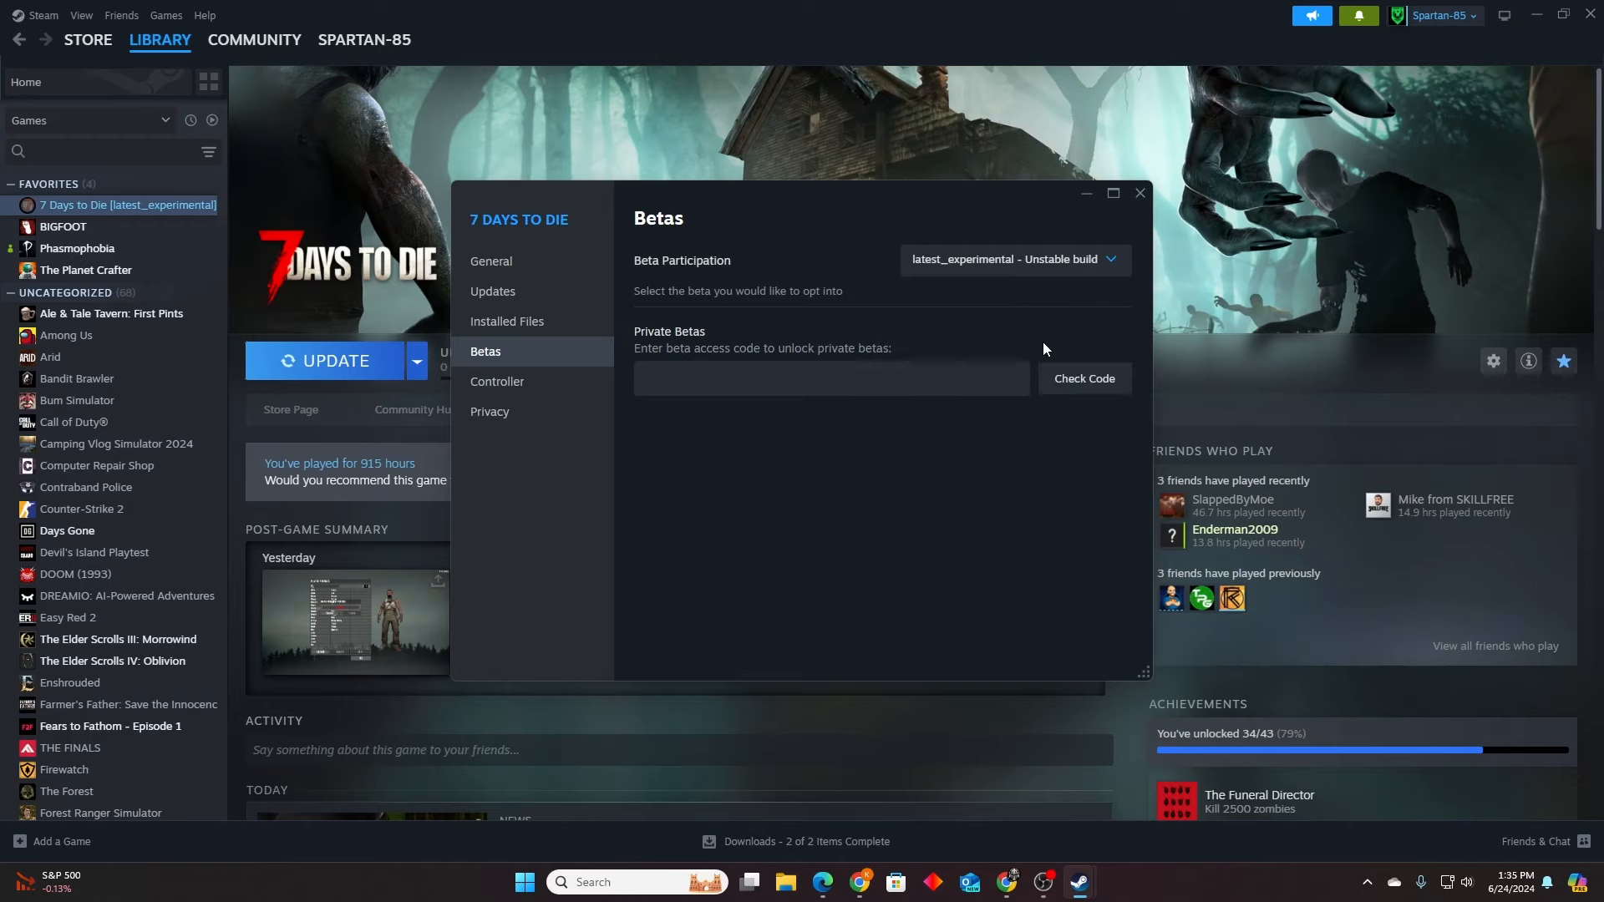
{"action": "mouse_move", "coordinate": [1056, 252]}
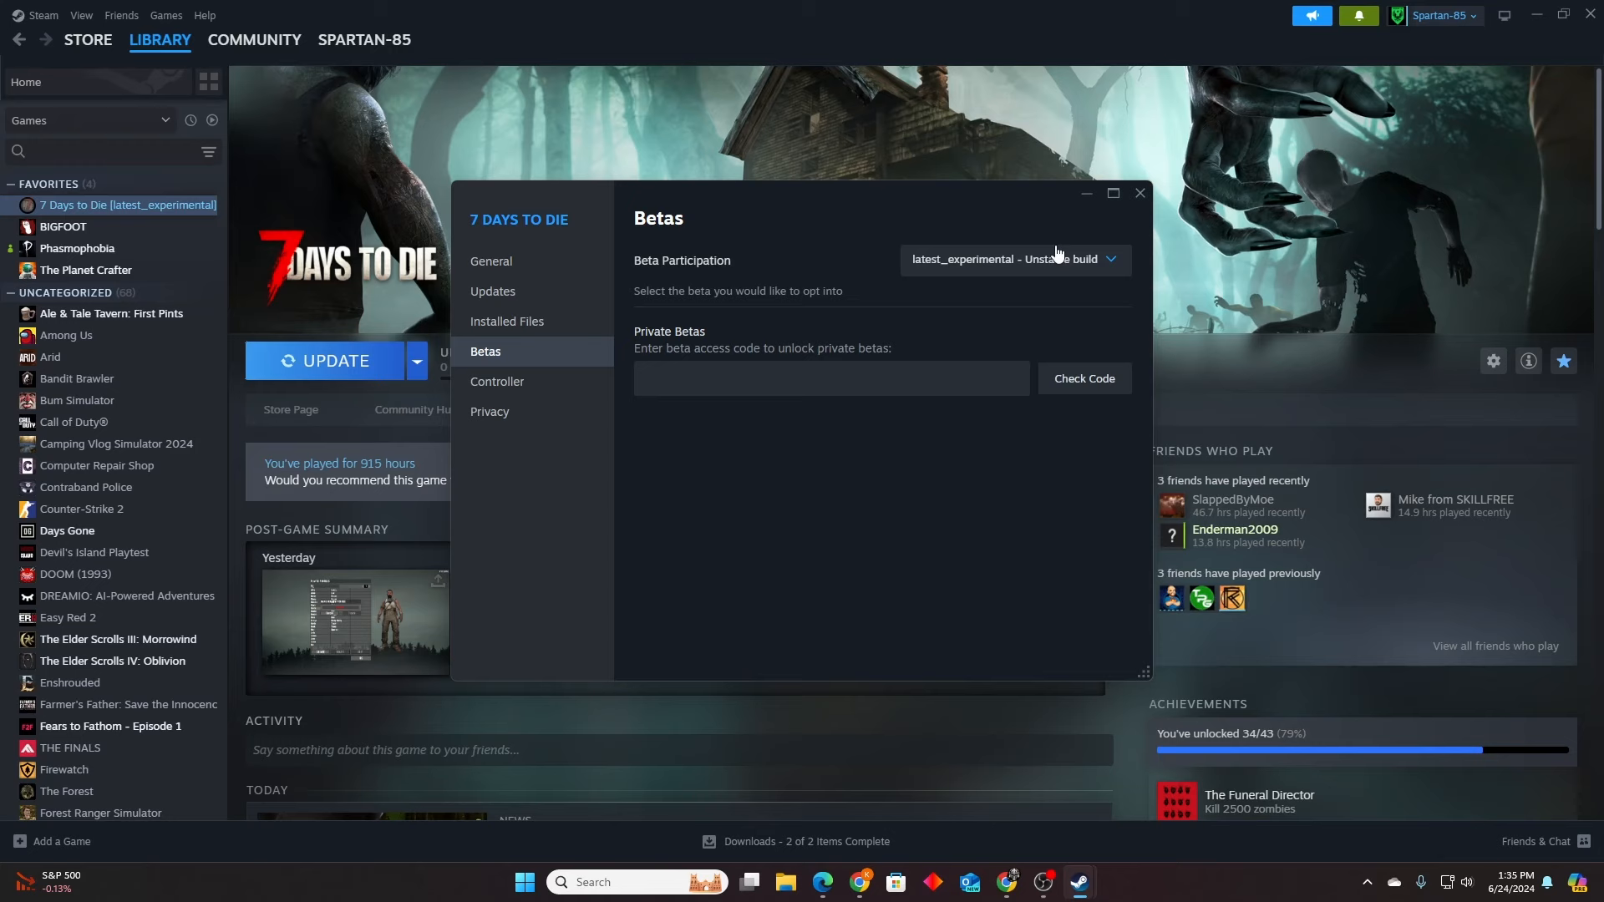
{"action": "left_click", "coordinate": [1140, 192]}
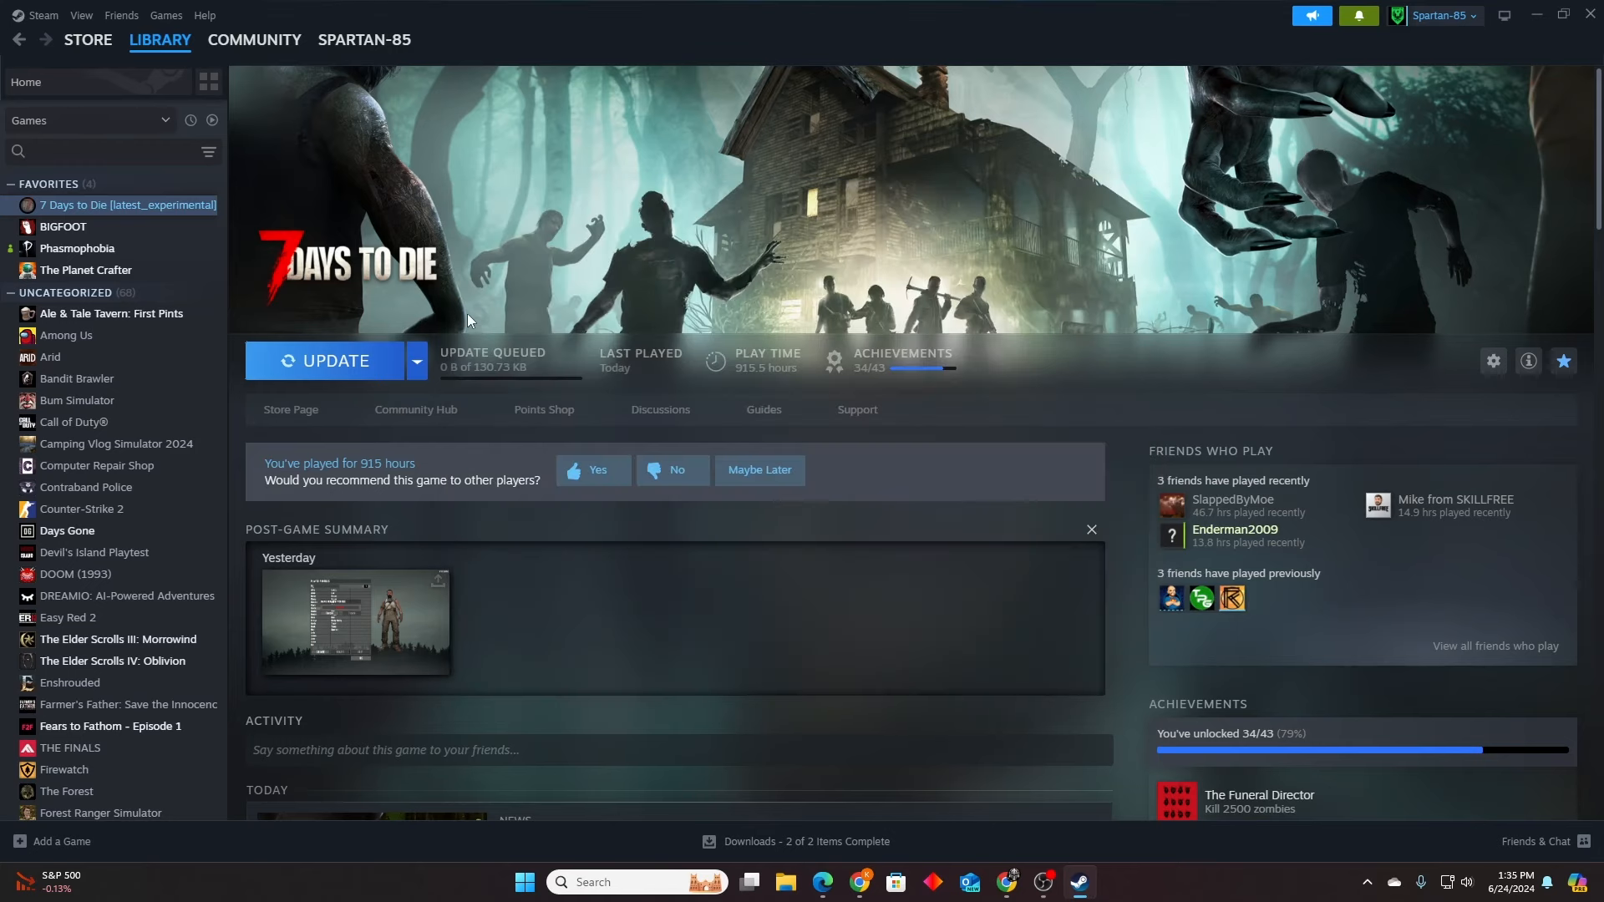
{"action": "mouse_move", "coordinate": [329, 294]}
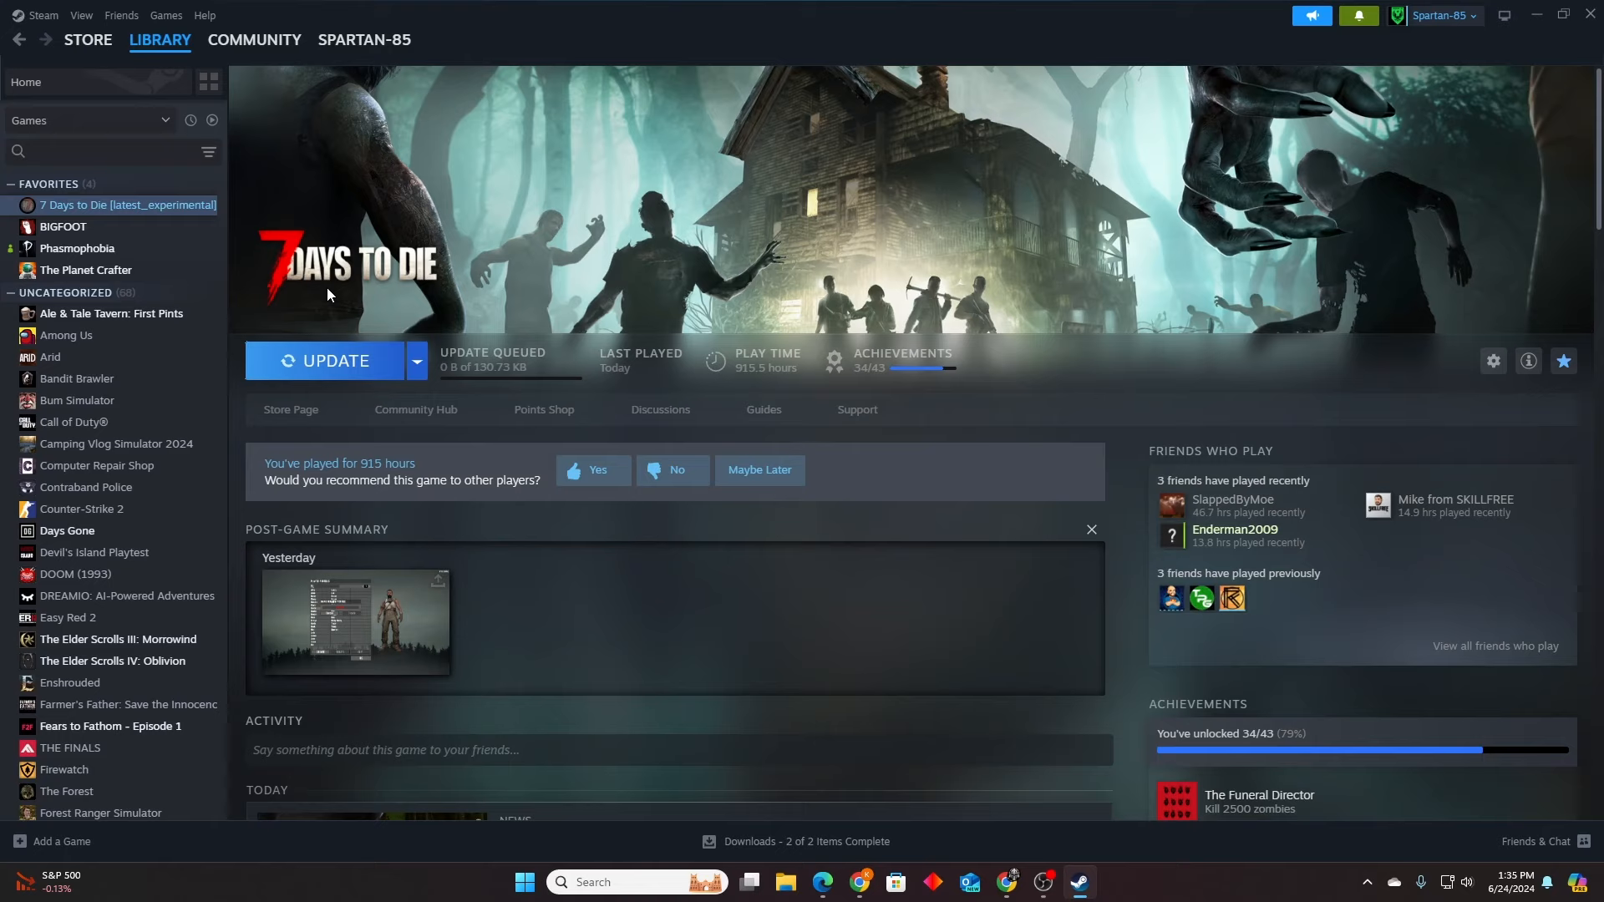
{"action": "mouse_move", "coordinate": [133, 215]}
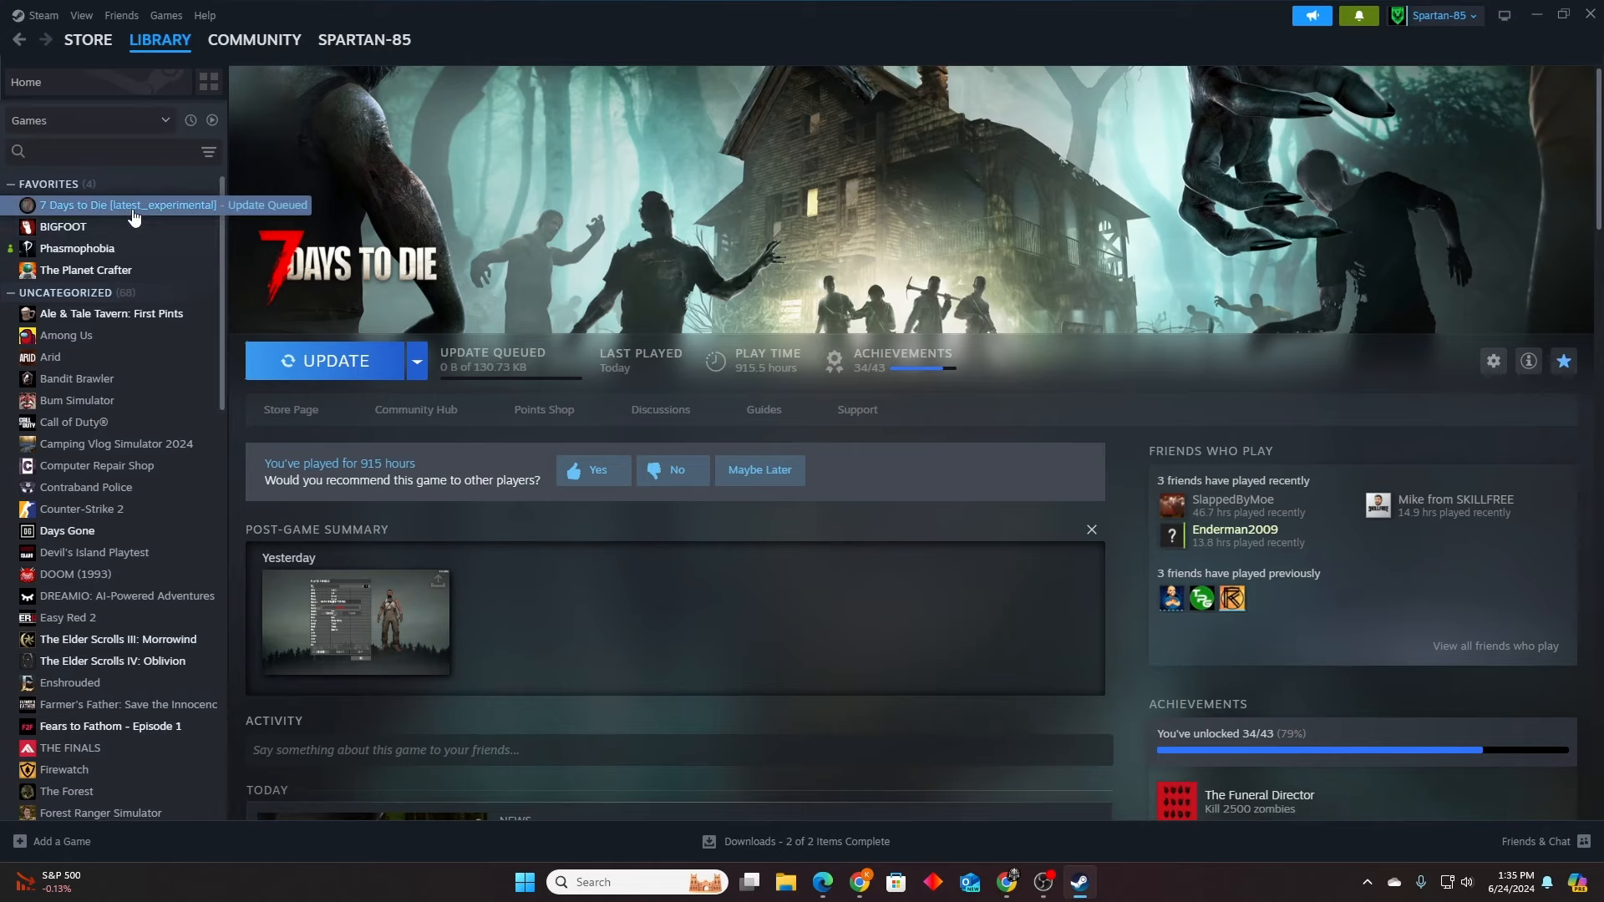
Reopen 7 Days to Die's beta choices, where alpha21.2 - Alpha 21.2 Stable is listed.
{"action": "left_click", "coordinate": [1492, 361]}
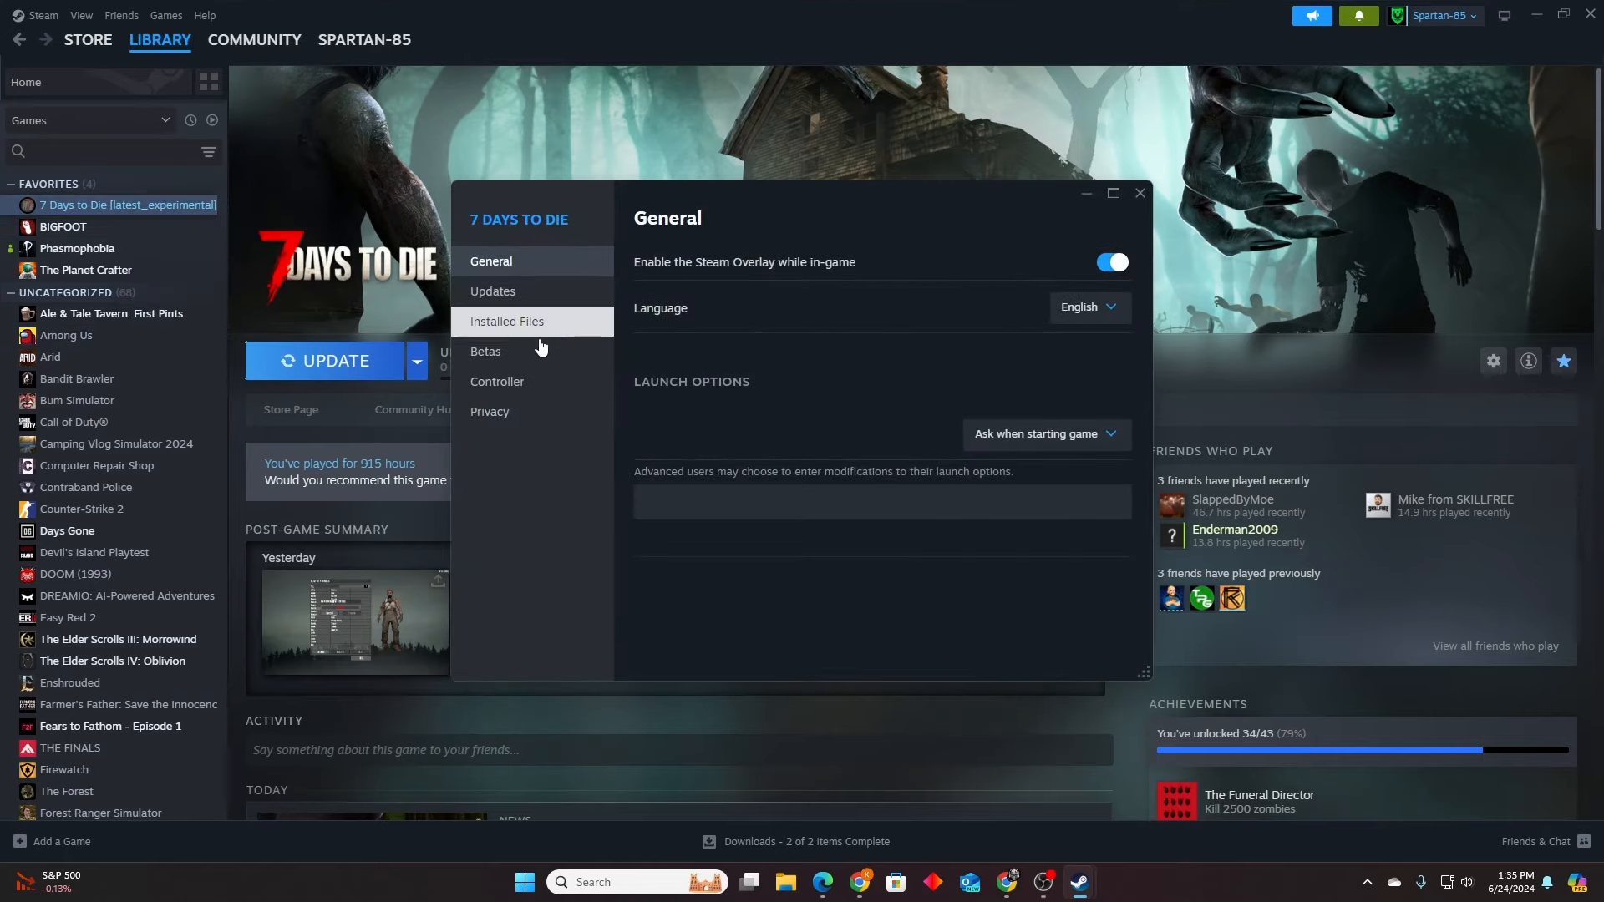
{"action": "left_click", "coordinate": [487, 351]}
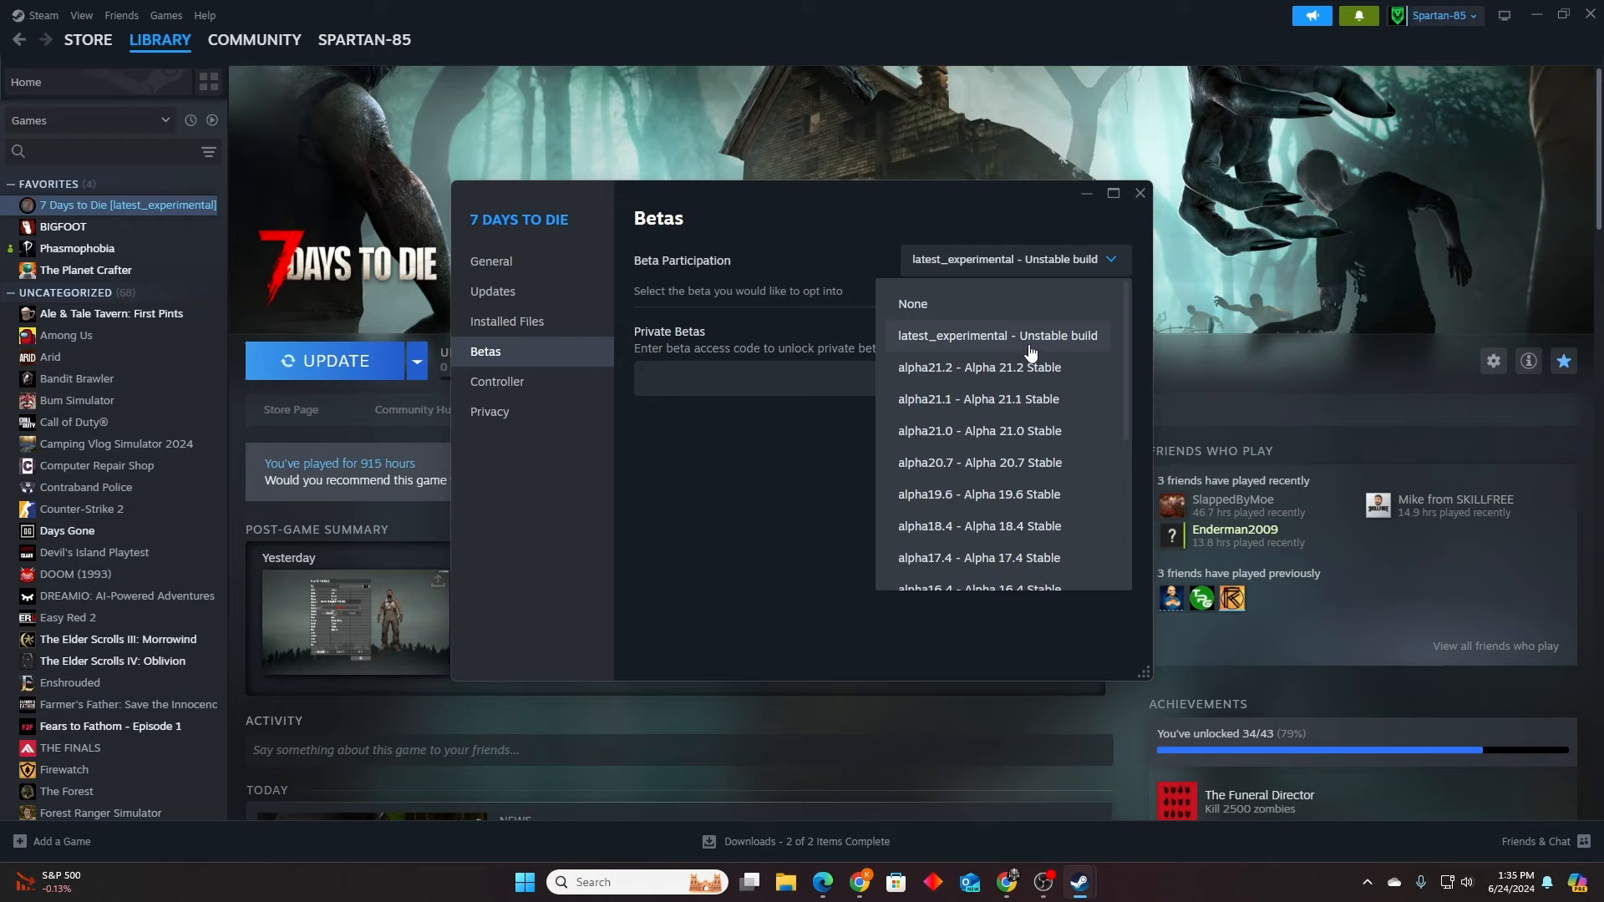
{"action": "mouse_move", "coordinate": [1038, 372]}
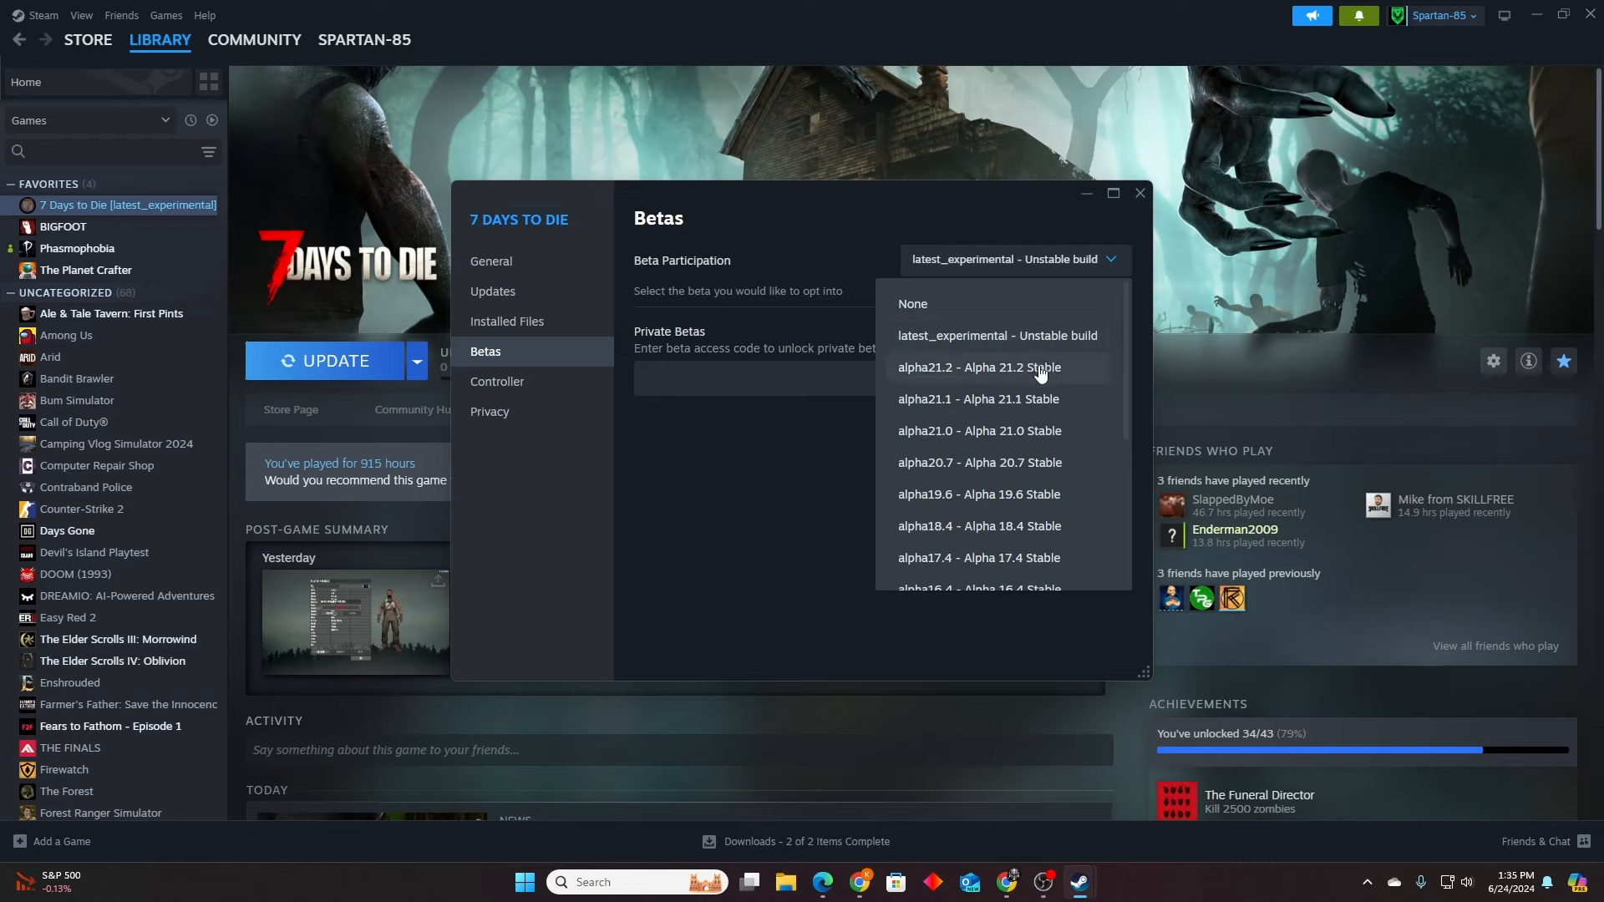